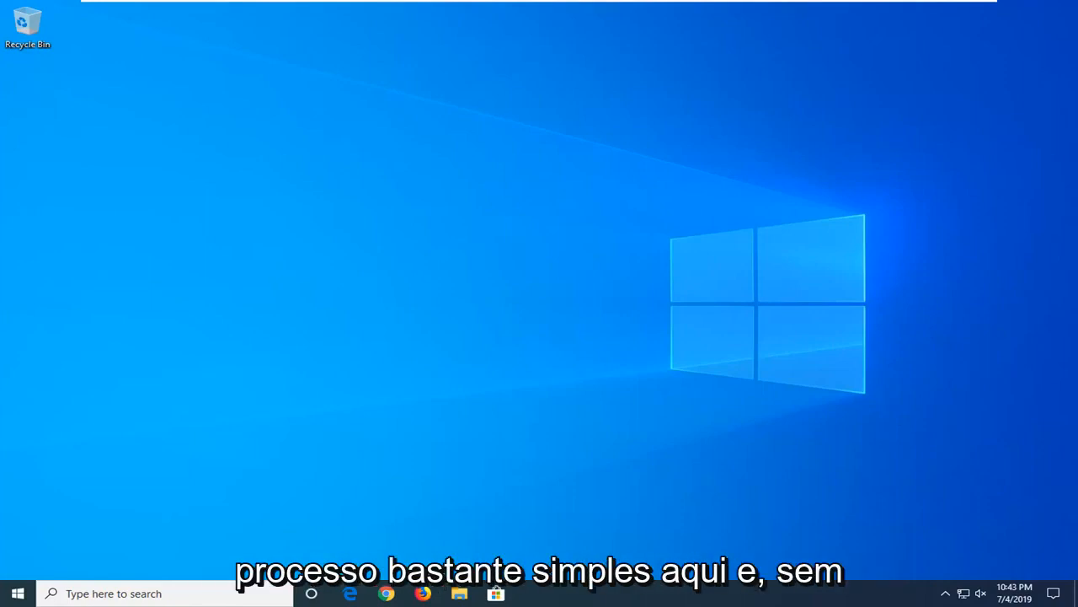
pyautogui.moveTo(556, 359)
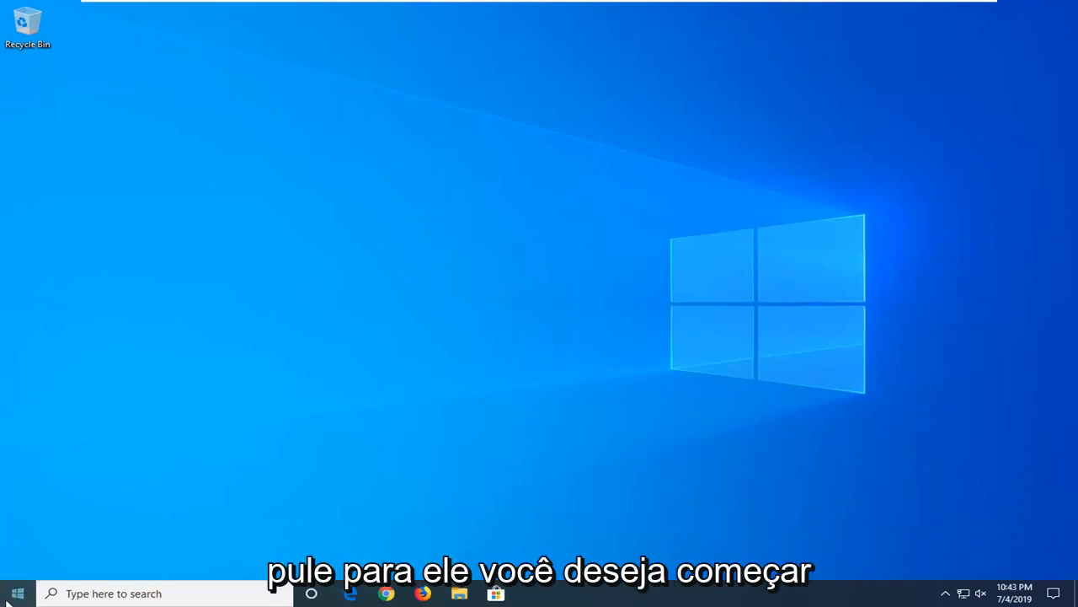
# Step: Search 'con' in the Start menu and launch Control Panel from the best match
pyautogui.write('control panel')
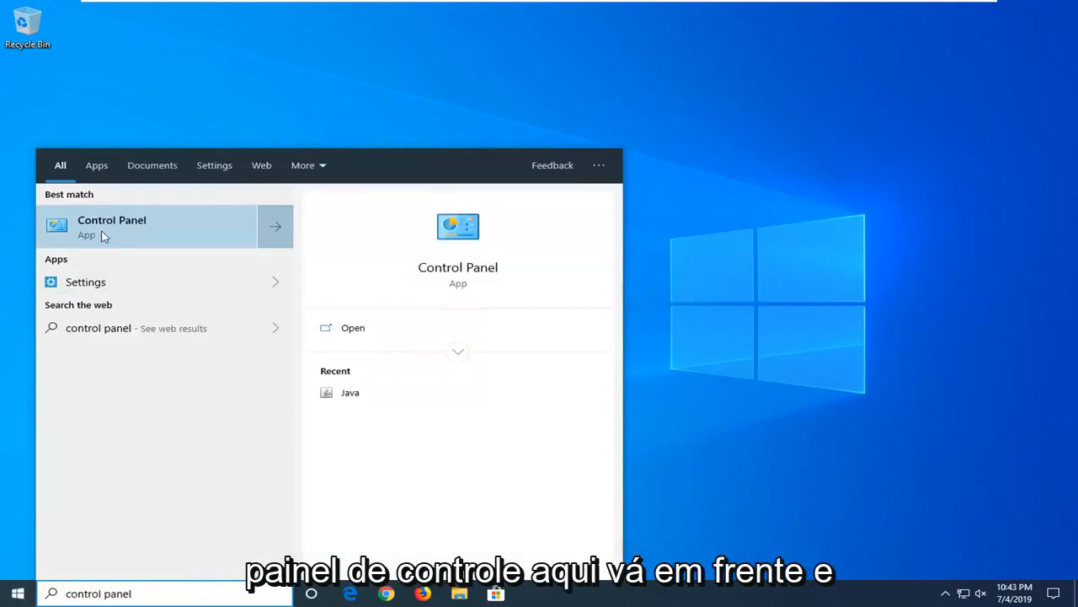
pyautogui.click(111, 226)
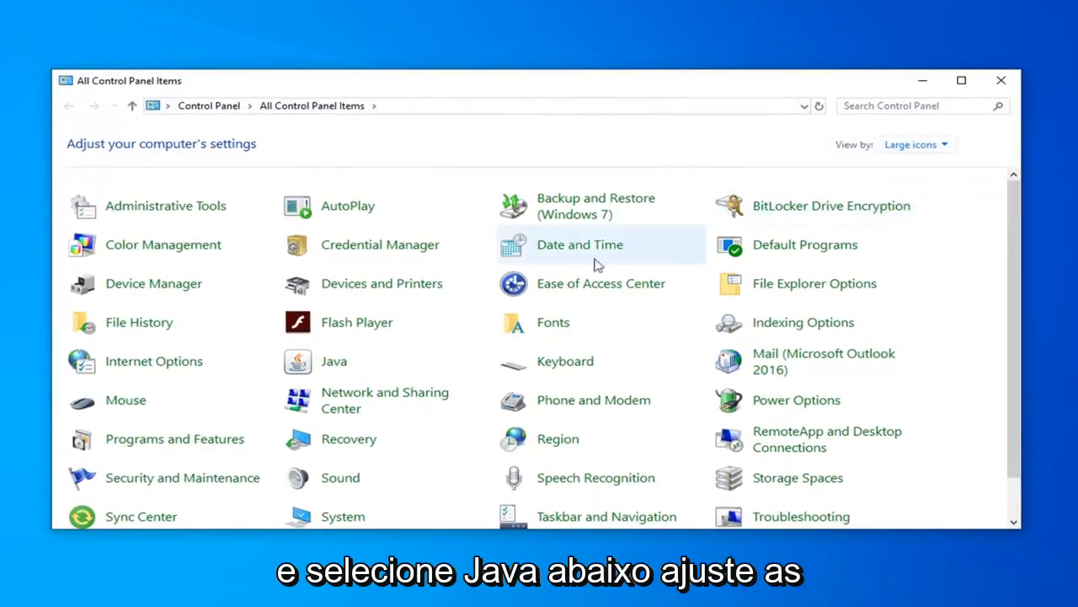
pyautogui.moveTo(334, 360)
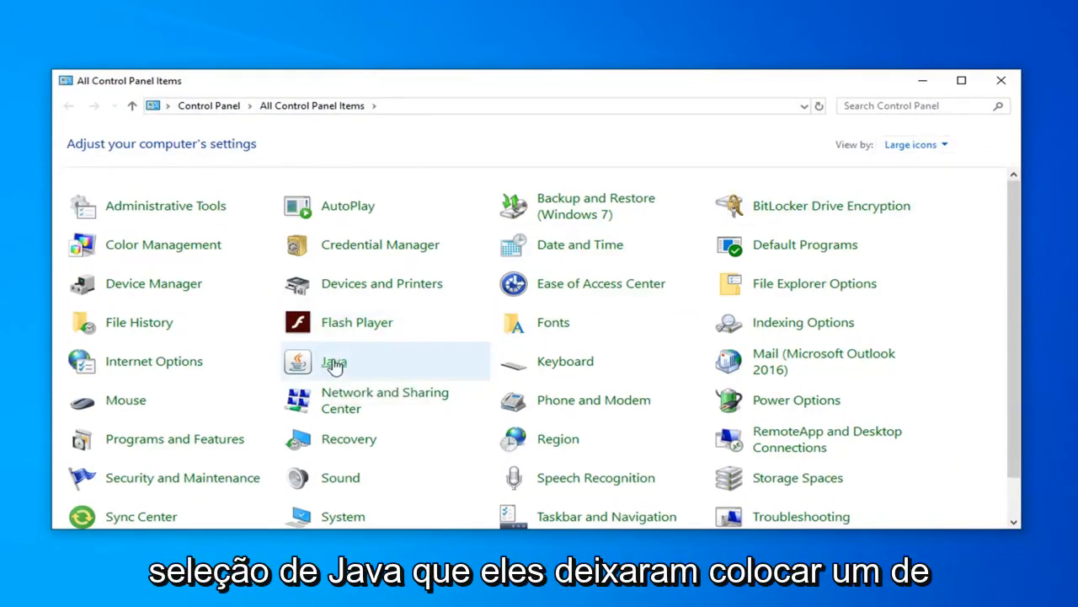
# Step: Launch the Java Control Panel from the All Control Panel Items list
pyautogui.doubleClick(334, 360)
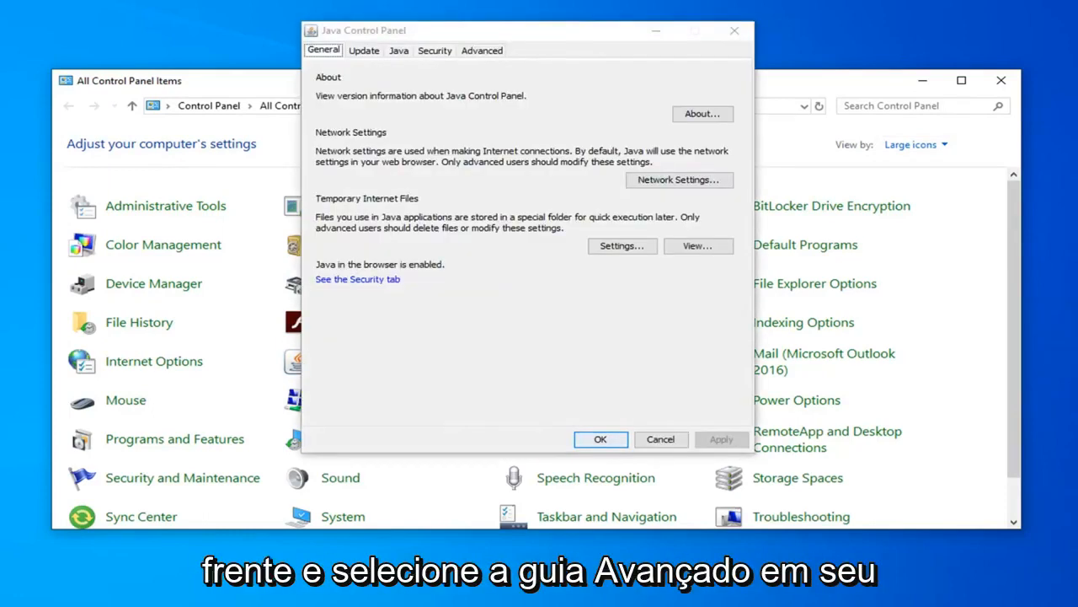
# Step: Under Advanced Security Settings, enable the native sandbox restricted environment and confirm with OK
pyautogui.click(482, 51)
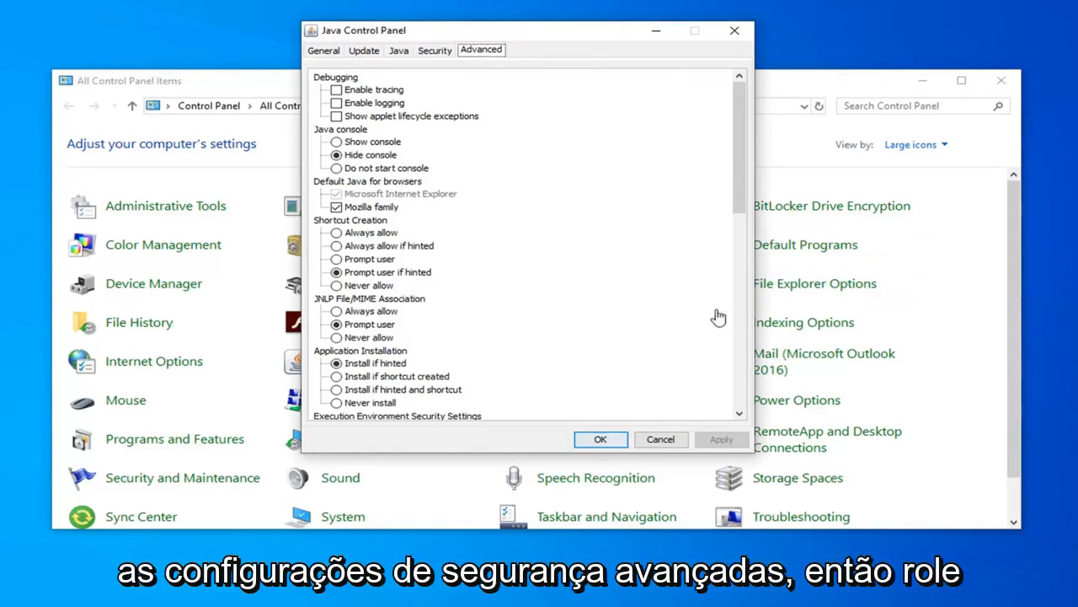
pyautogui.moveTo(750, 184)
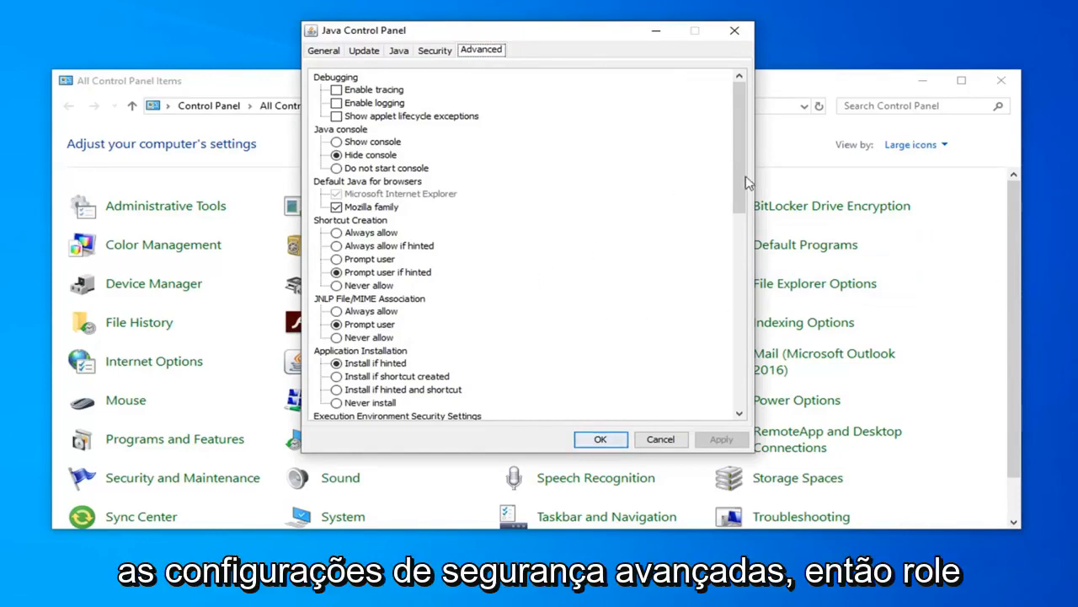
pyautogui.scroll(-3)
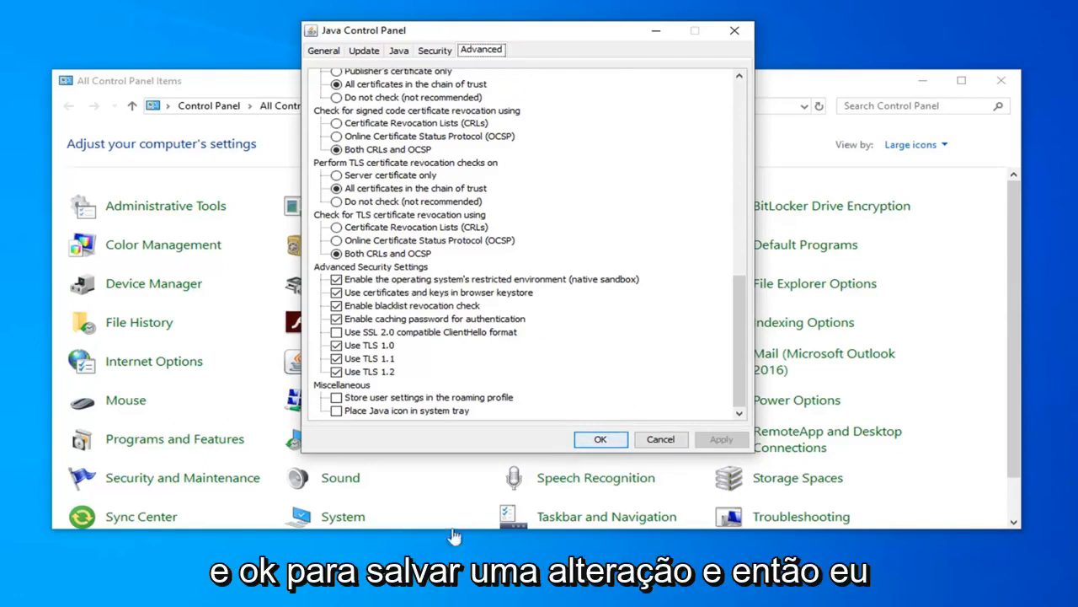
pyautogui.click(600, 438)
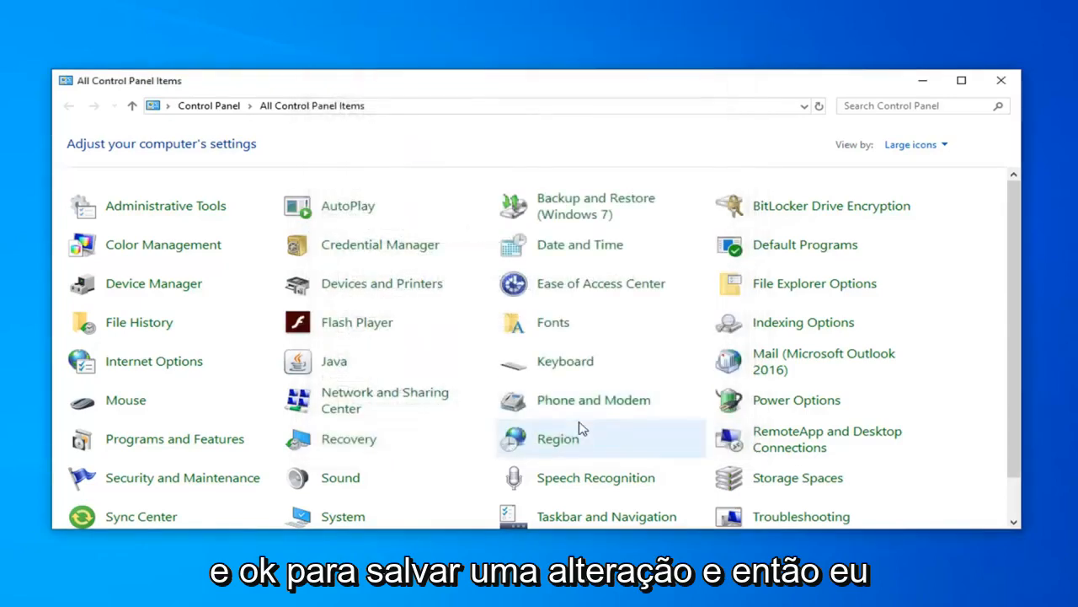
pyautogui.moveTo(558, 438)
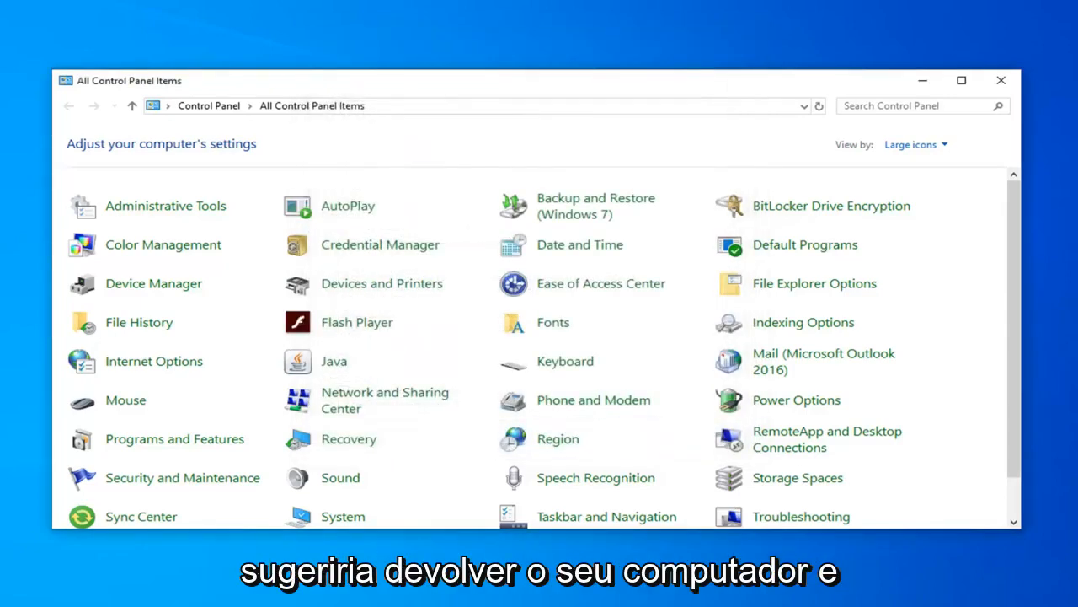